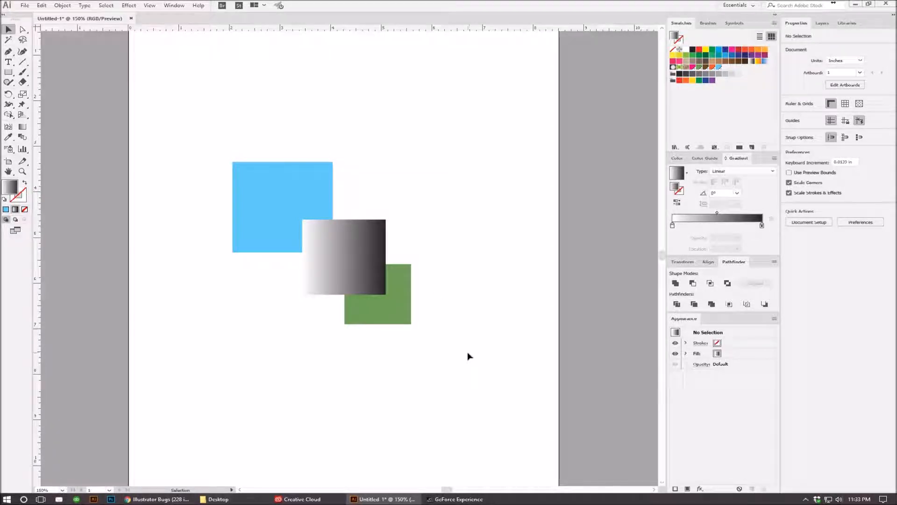
mouse_move(440, 367)
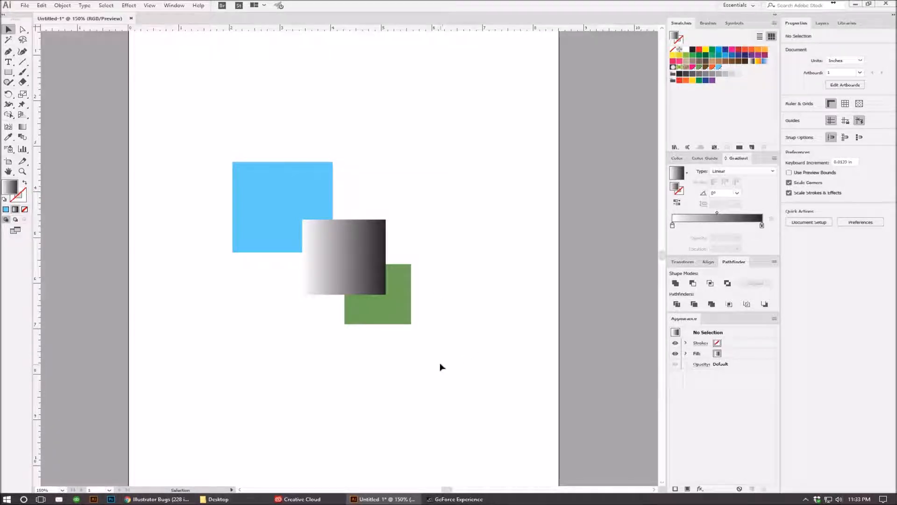
mouse_move(368, 375)
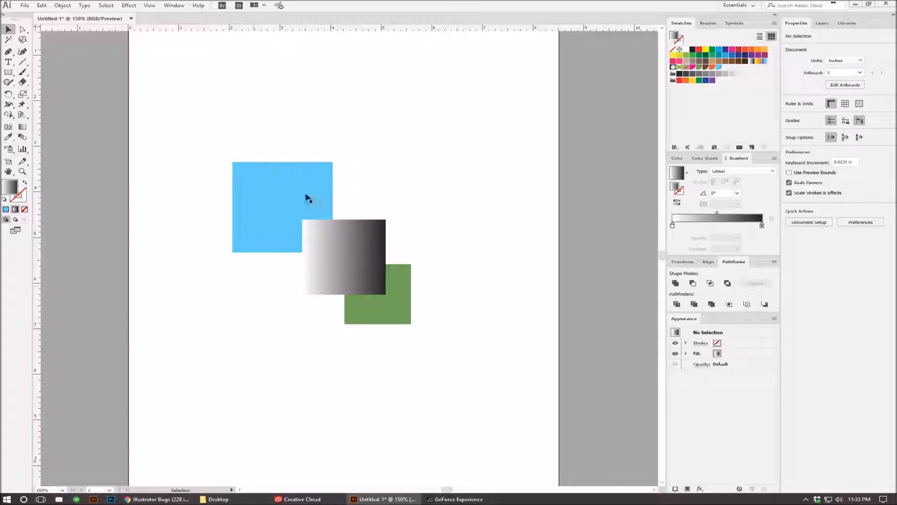
mouse_move(293, 323)
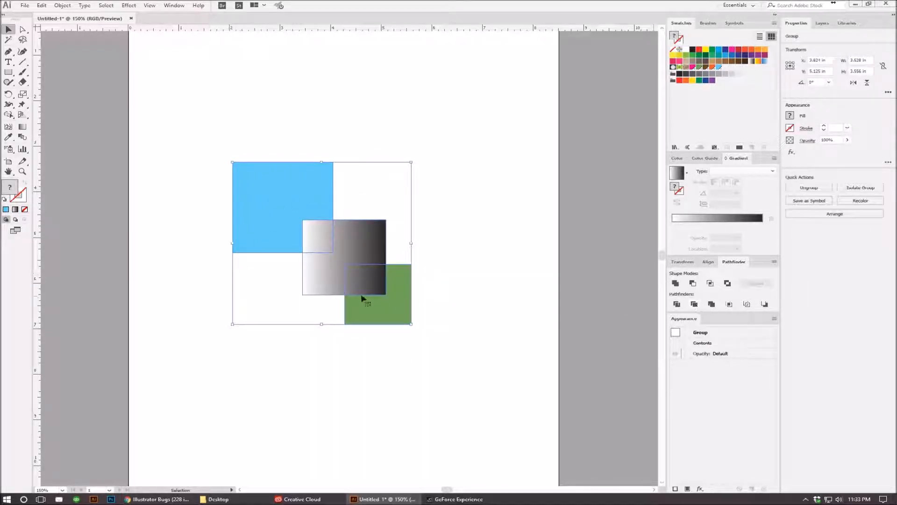
mouse_move(438, 252)
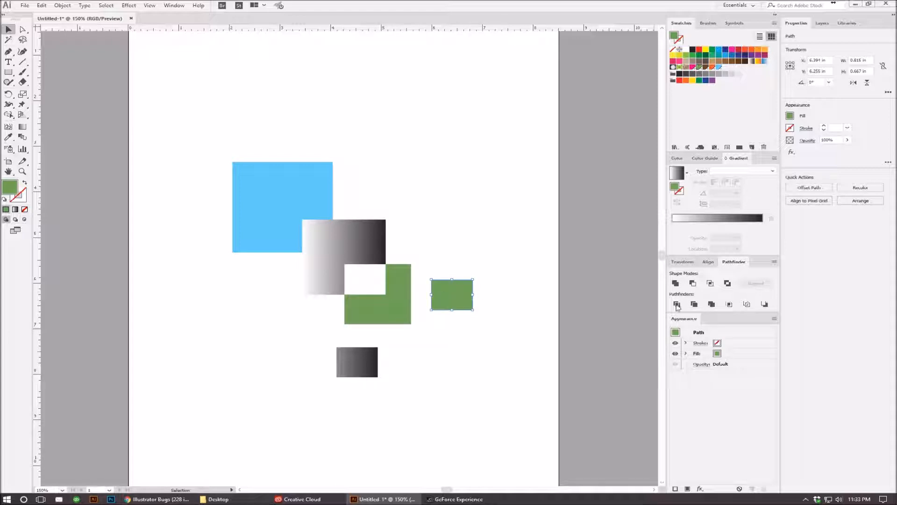
mouse_move(706, 310)
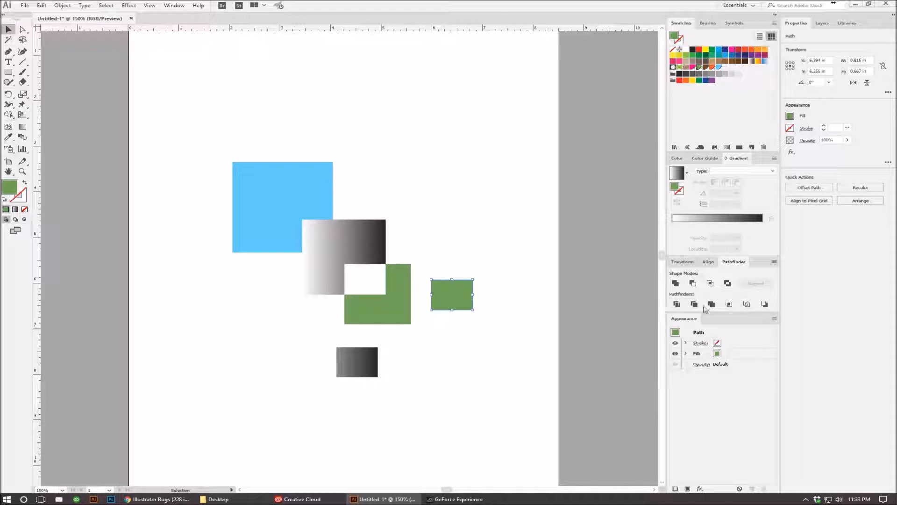
- Return the trimmed pieces to their original overlapping arrangement after pulling them apart
left_click(438, 347)
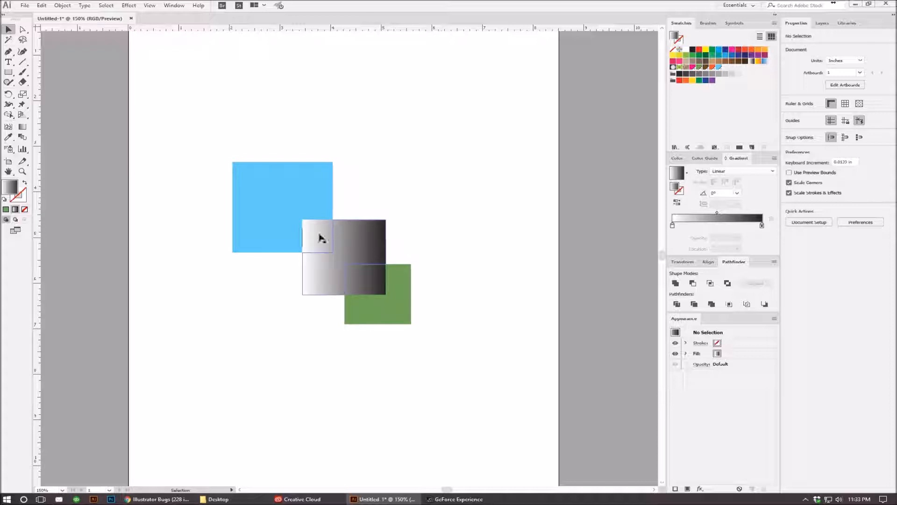
mouse_move(352, 254)
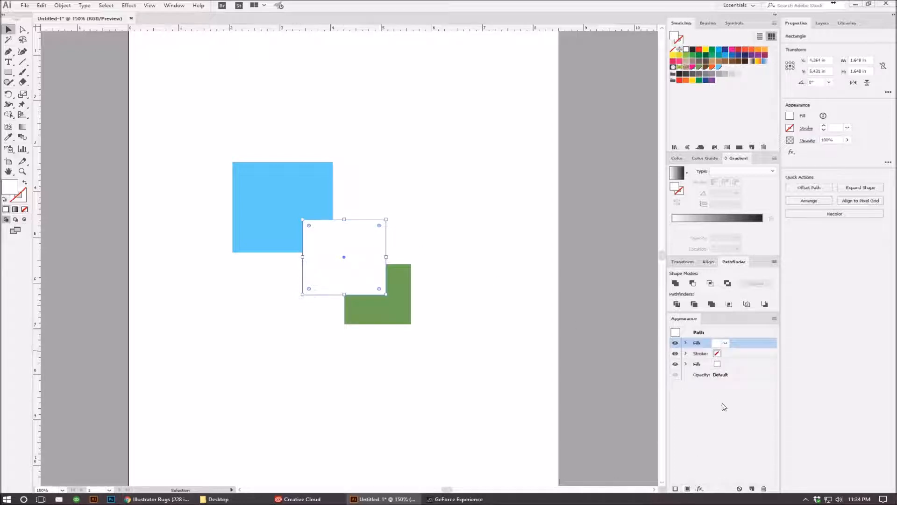
- Add a second fill layer above the gradient rectangle's existing fill in the Appearance panel
left_click(725, 343)
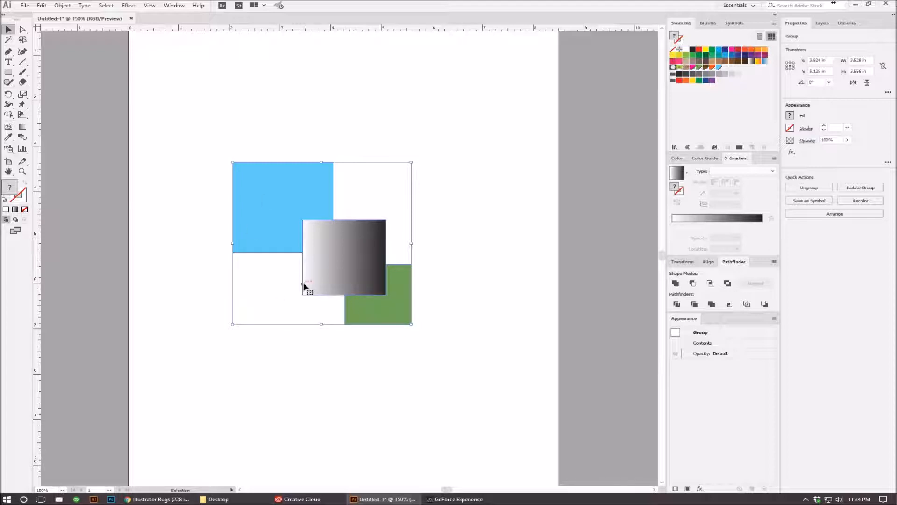
mouse_move(418, 247)
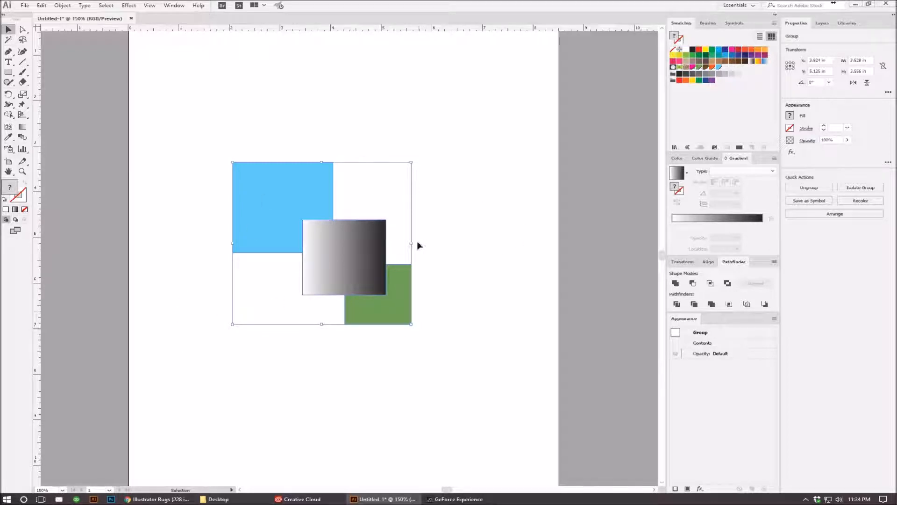
mouse_move(490, 269)
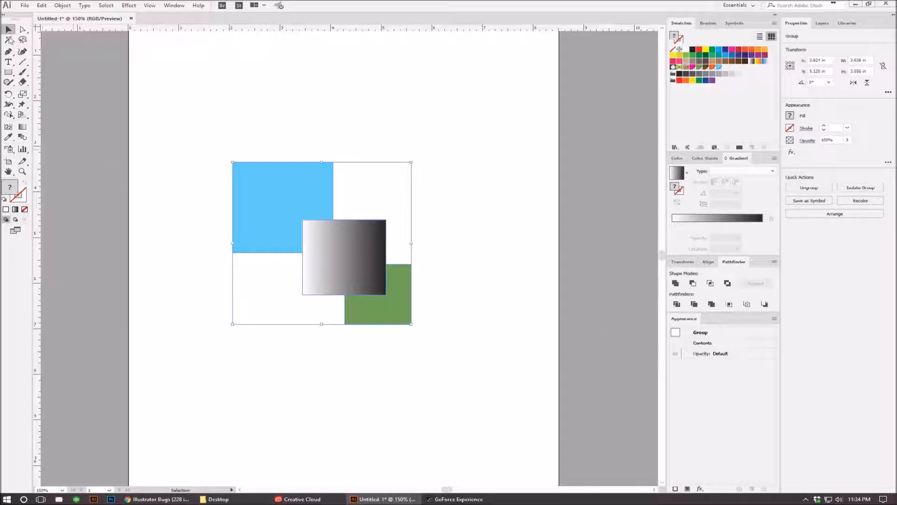
mouse_move(438, 253)
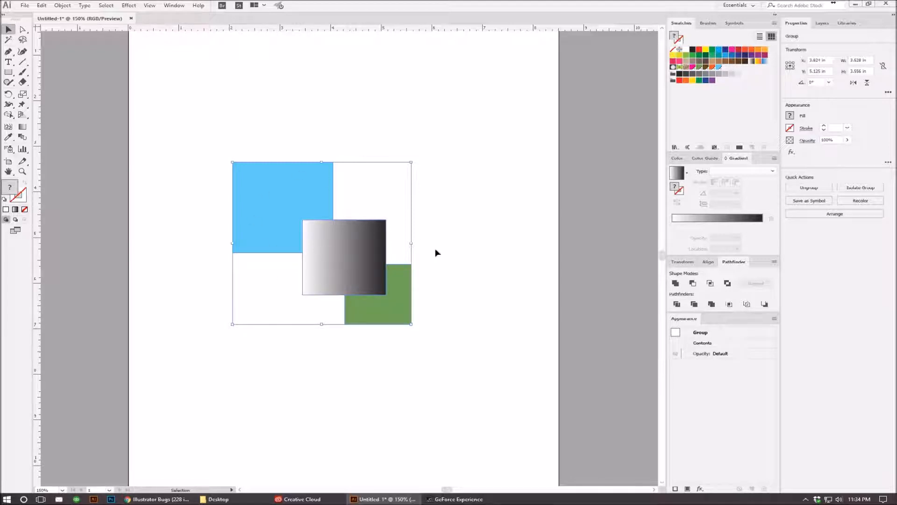
mouse_move(408, 263)
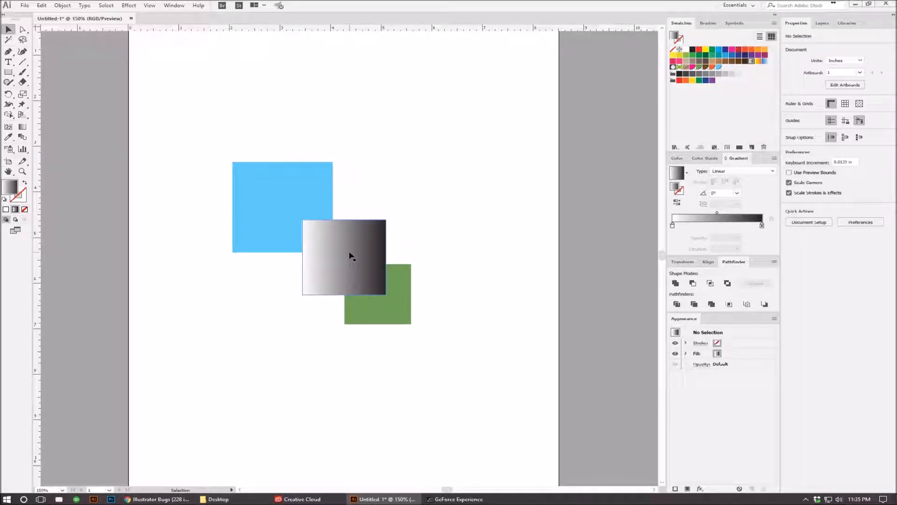
mouse_move(354, 263)
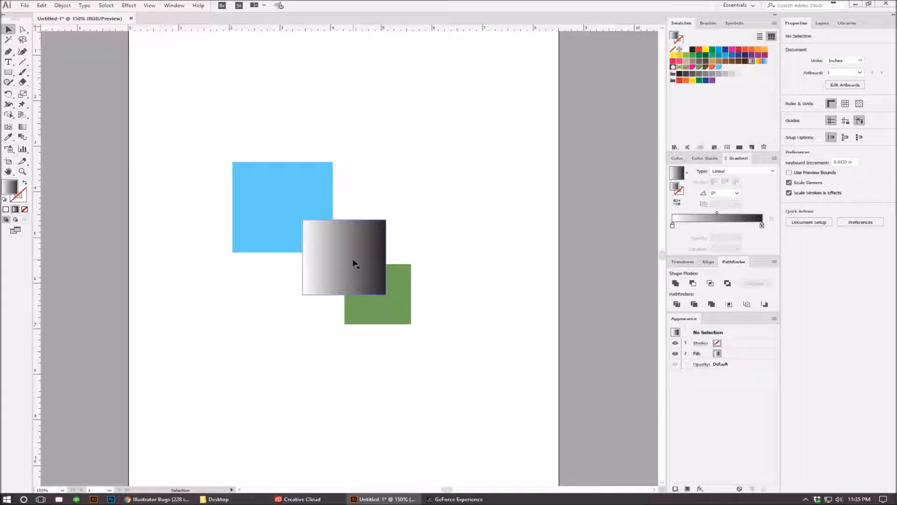
mouse_move(374, 257)
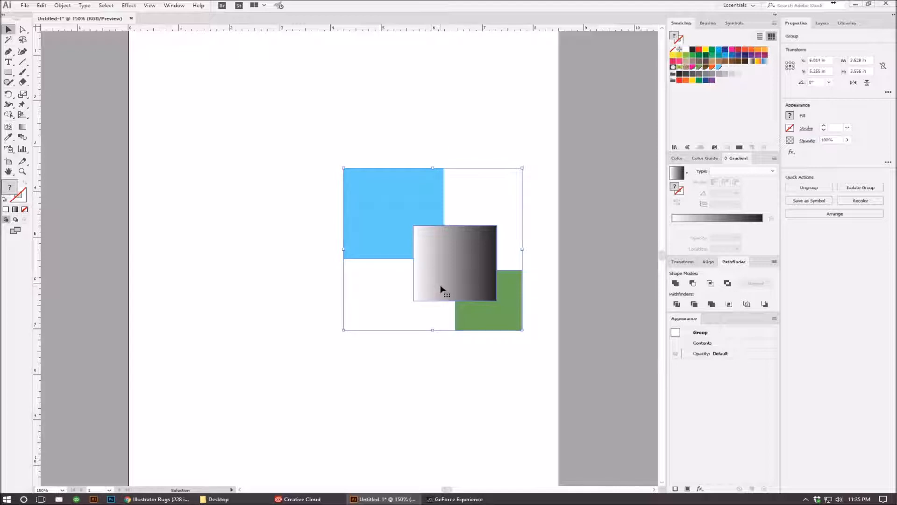
mouse_move(426, 412)
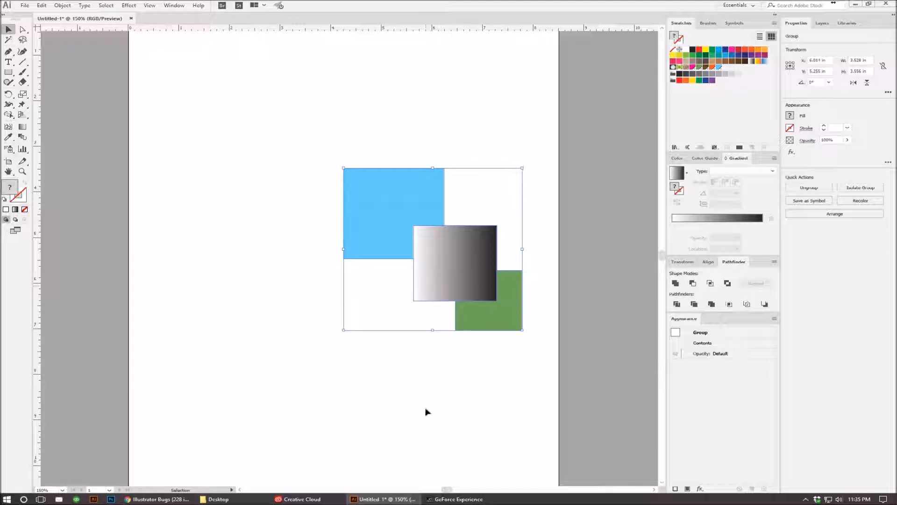